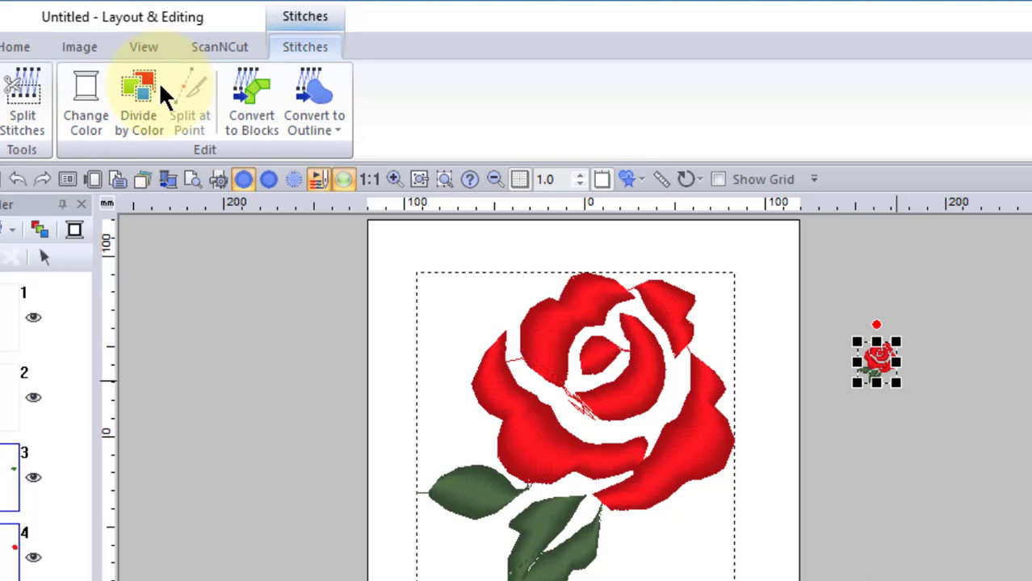
mouse_move(195, 151)
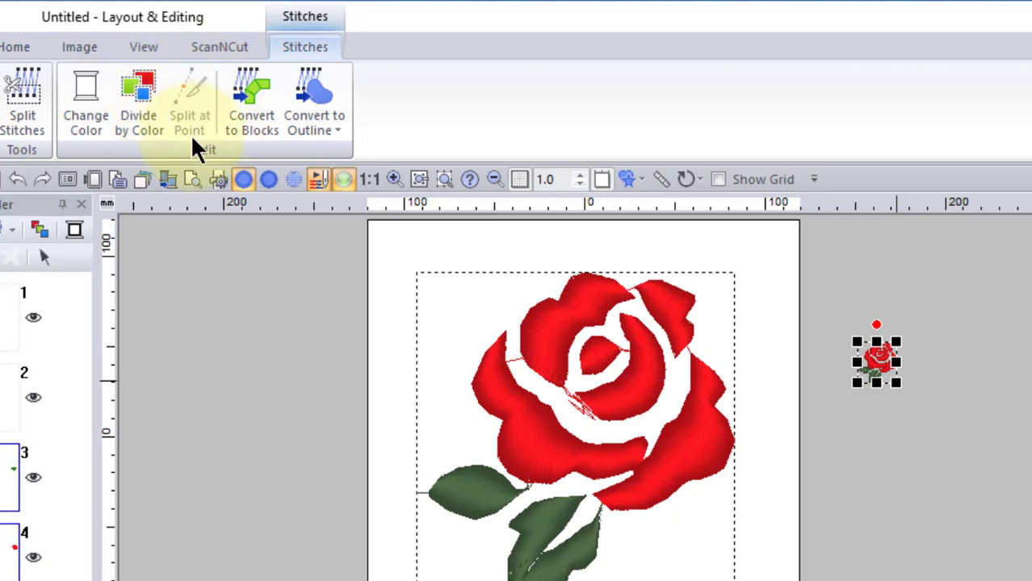
mouse_move(198, 97)
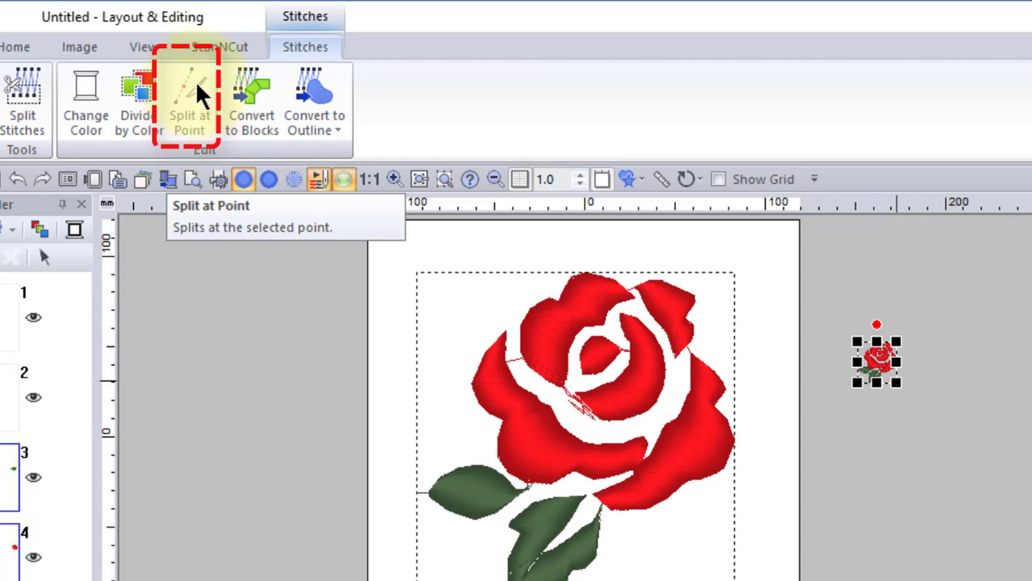
mouse_move(190, 125)
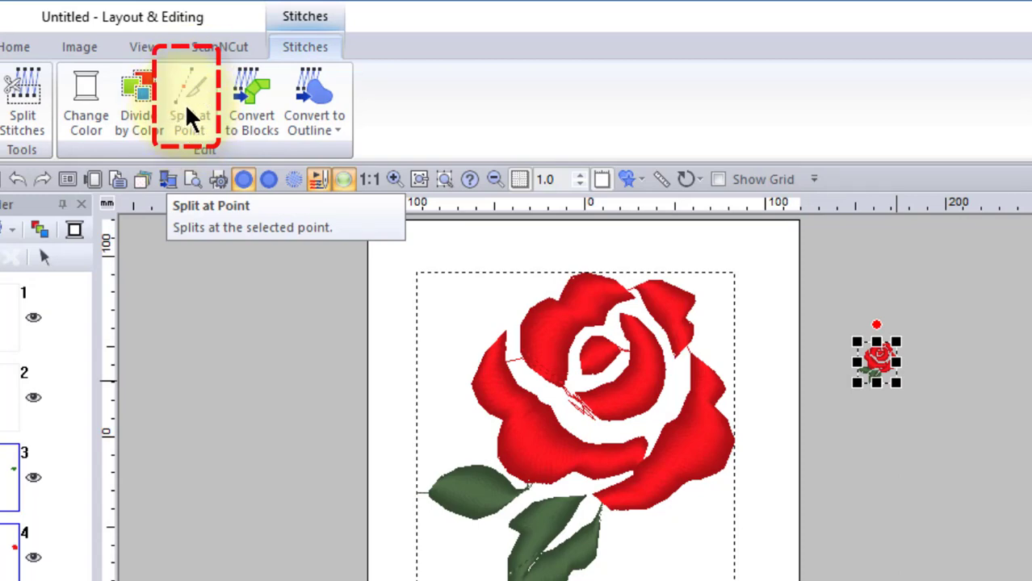
mouse_move(254, 351)
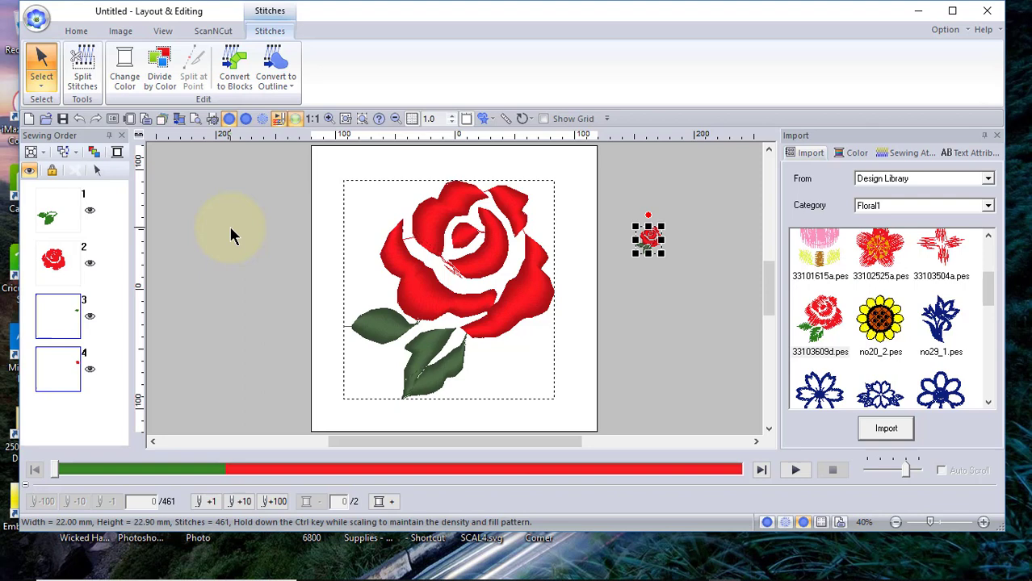
mouse_move(234, 246)
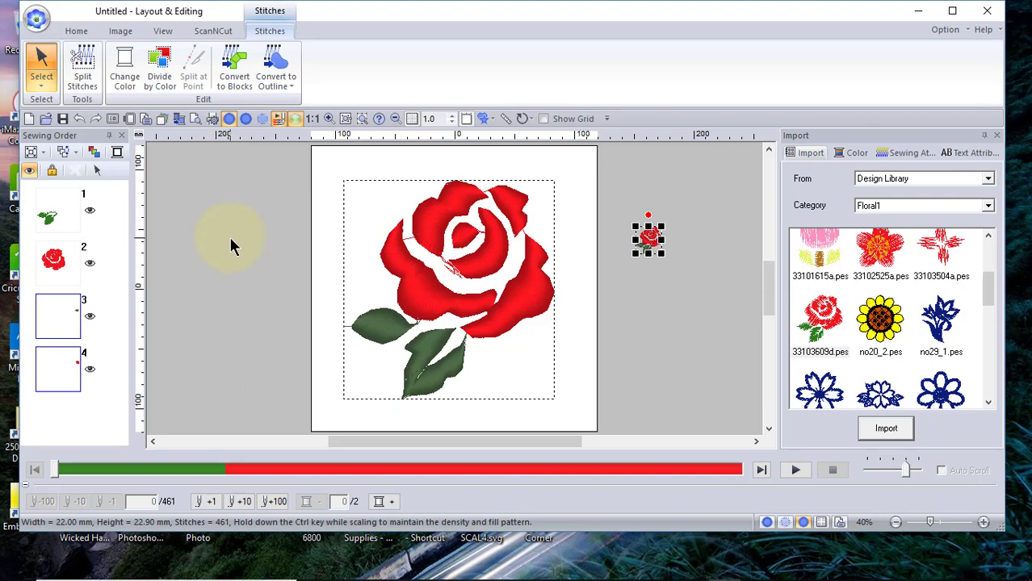
mouse_move(237, 250)
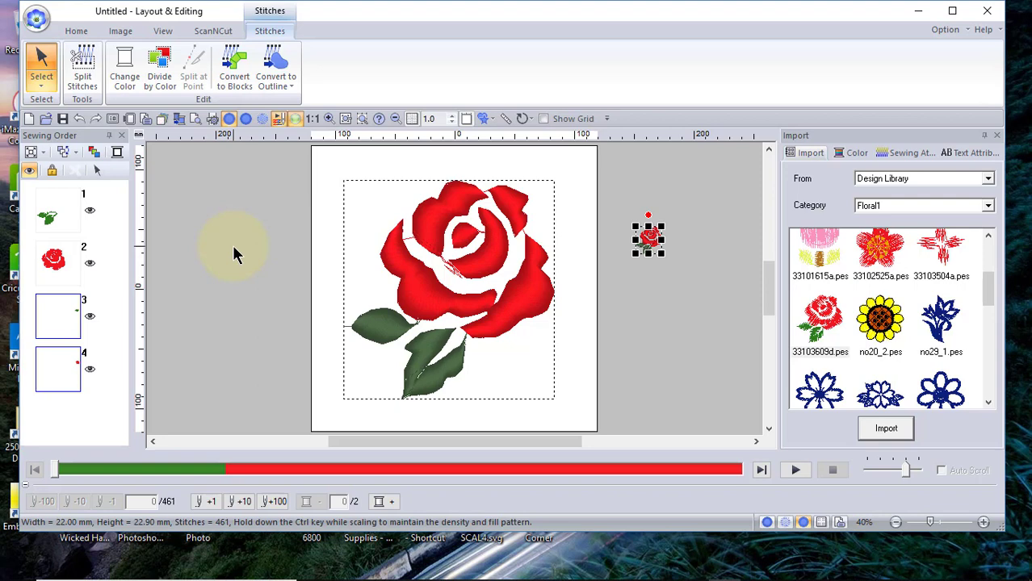
mouse_move(213, 248)
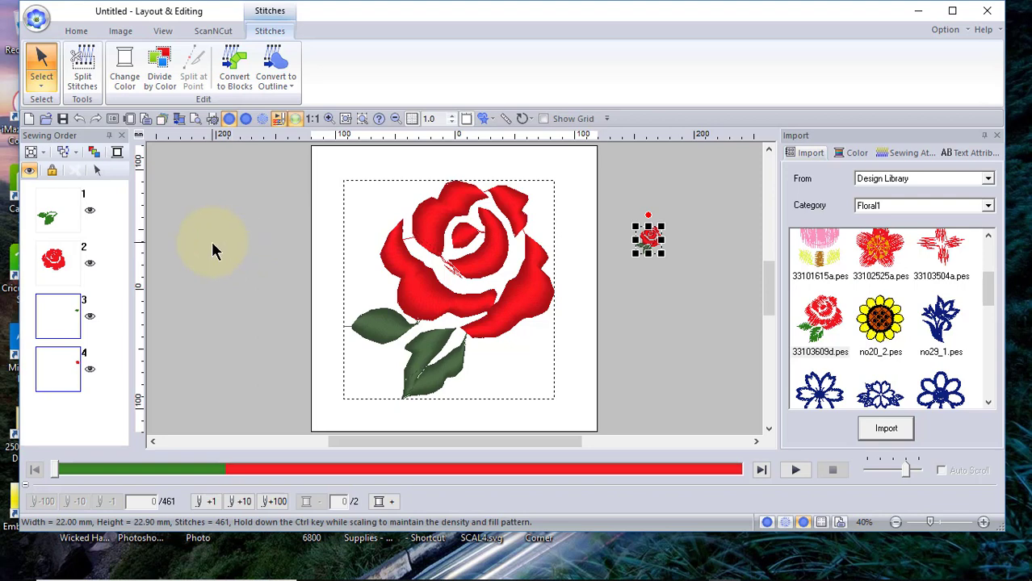
mouse_move(217, 254)
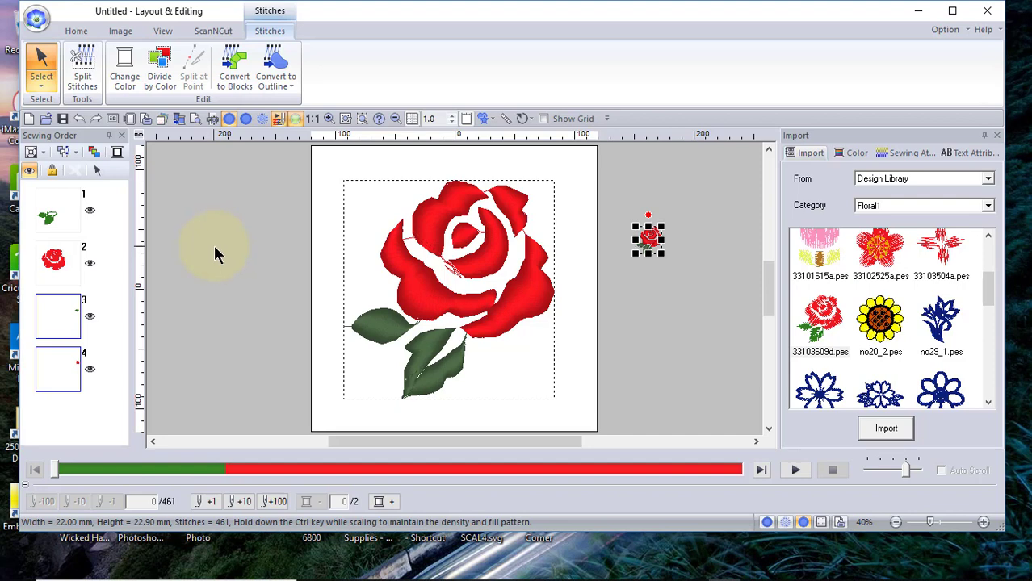
mouse_move(229, 257)
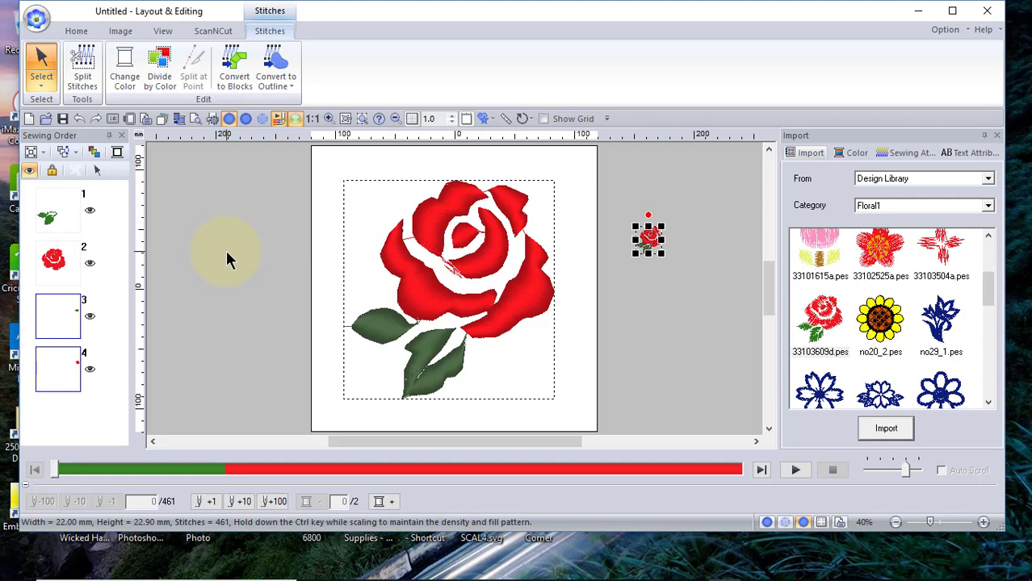
mouse_move(216, 272)
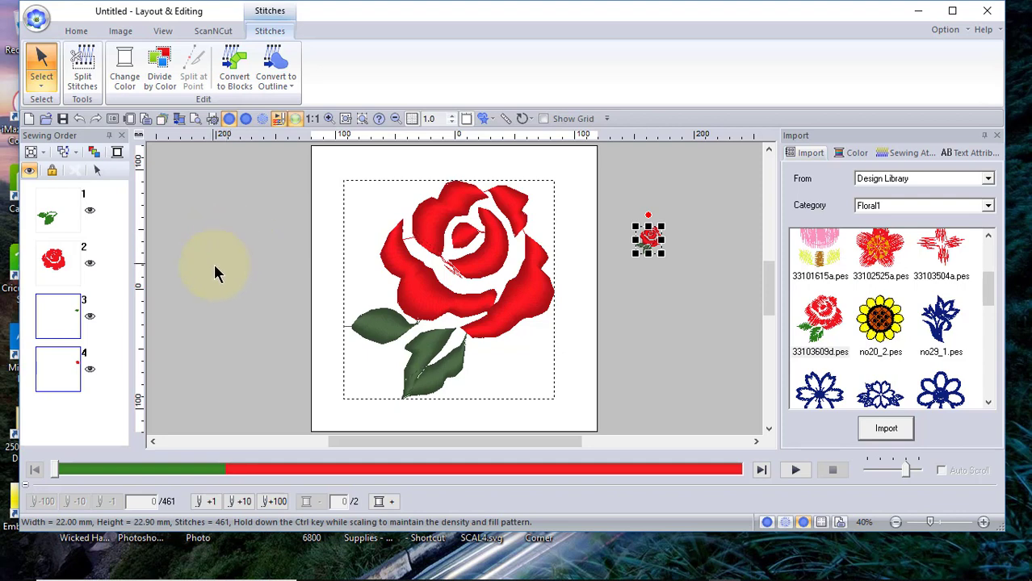
- Change the measurement unit from mm to inch in Option settings
click(91, 28)
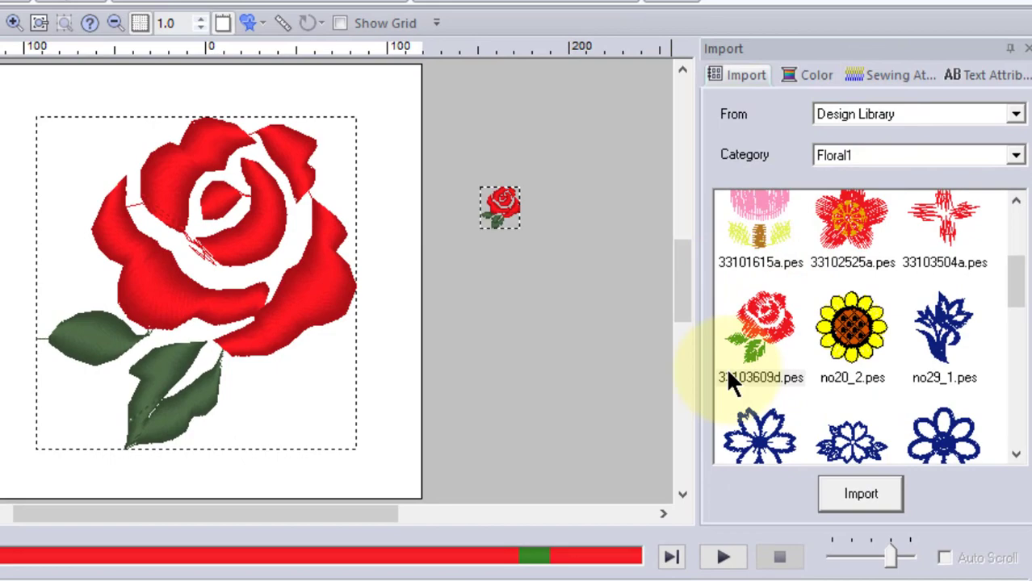
click(760, 330)
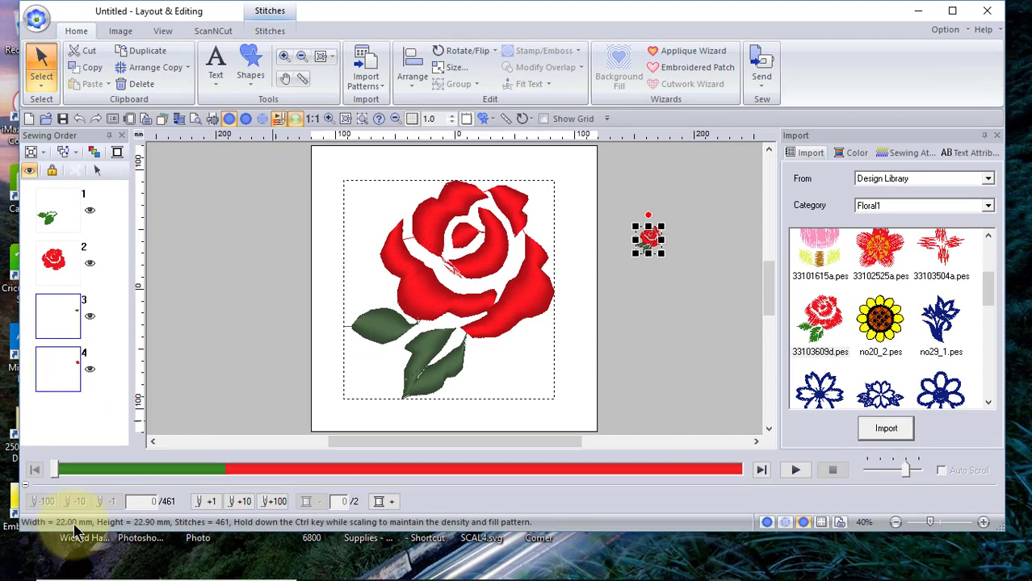
mouse_move(159, 532)
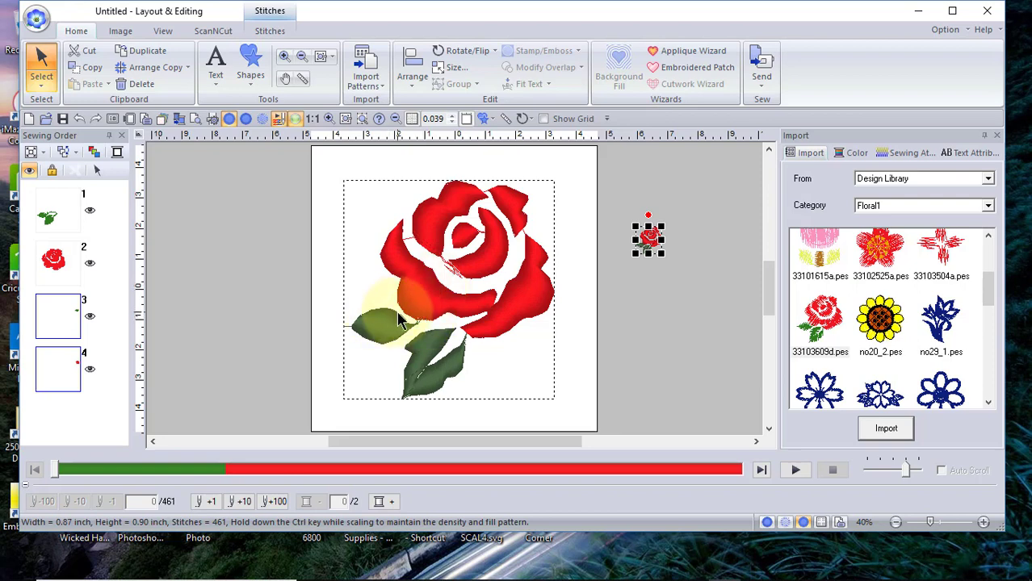
mouse_move(440, 317)
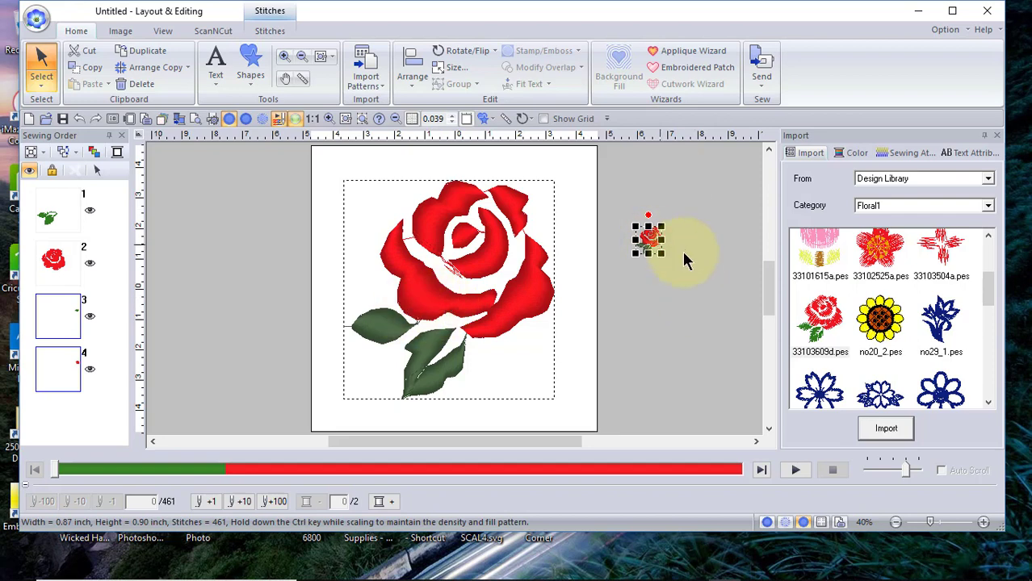
mouse_move(659, 265)
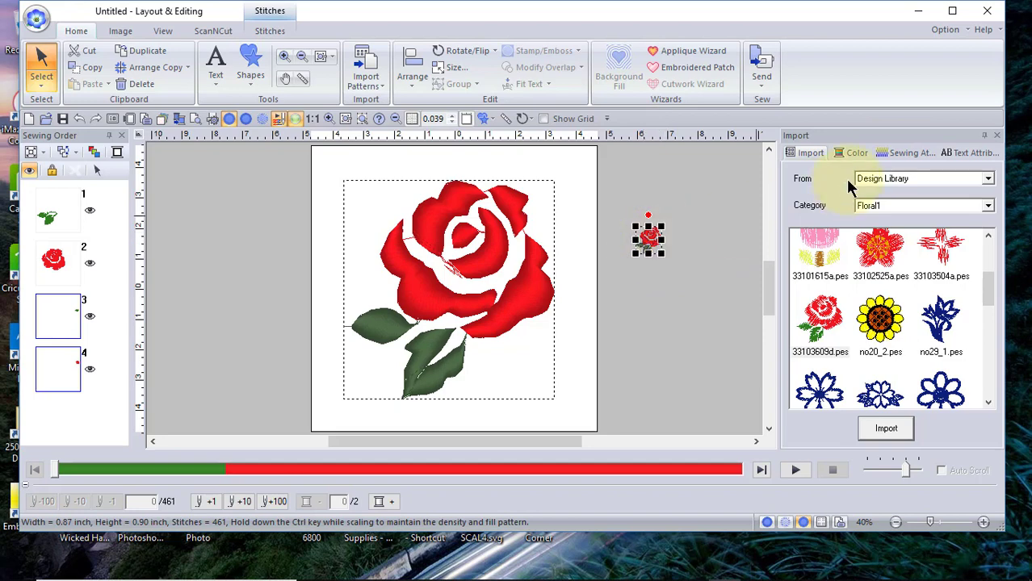
- Convert the large rose's stitches into editable blocks at Normal sensitivity
click(905, 152)
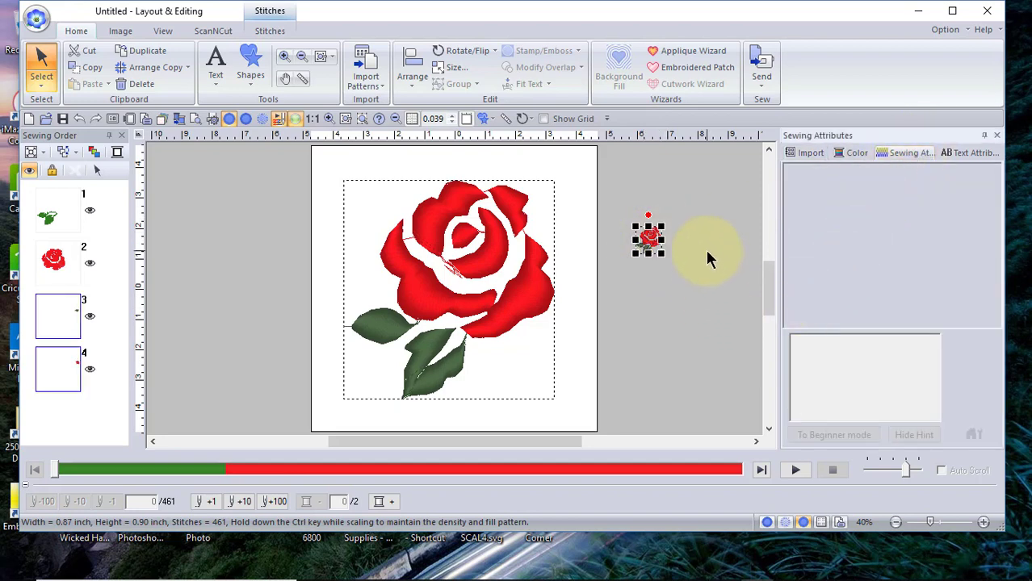
mouse_move(671, 265)
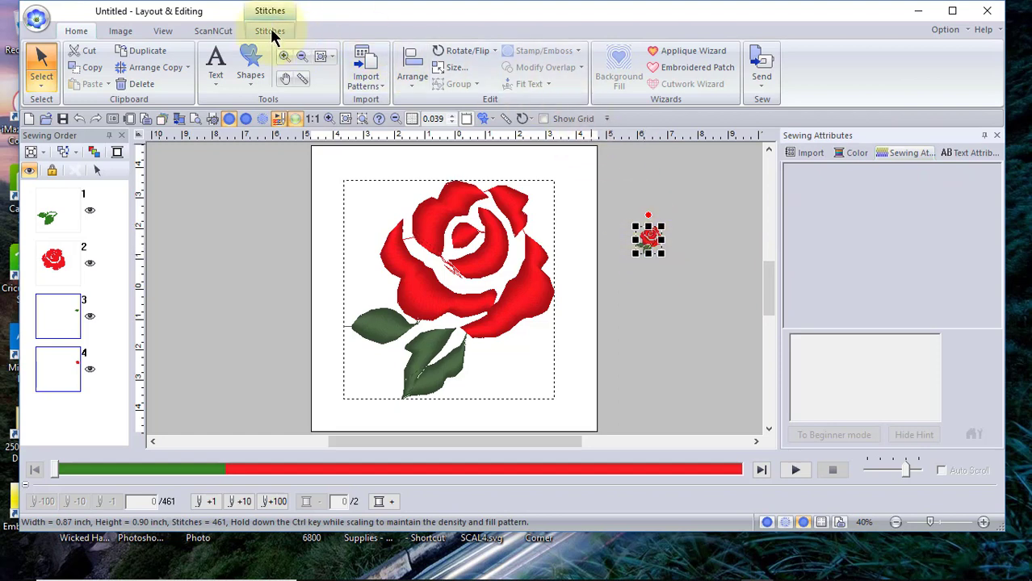
click(270, 31)
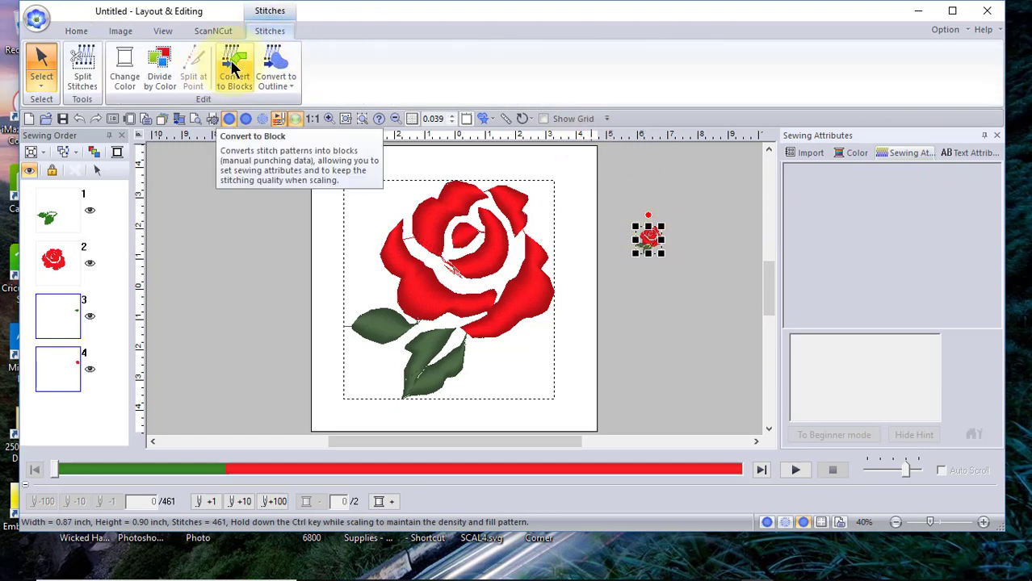
click(233, 65)
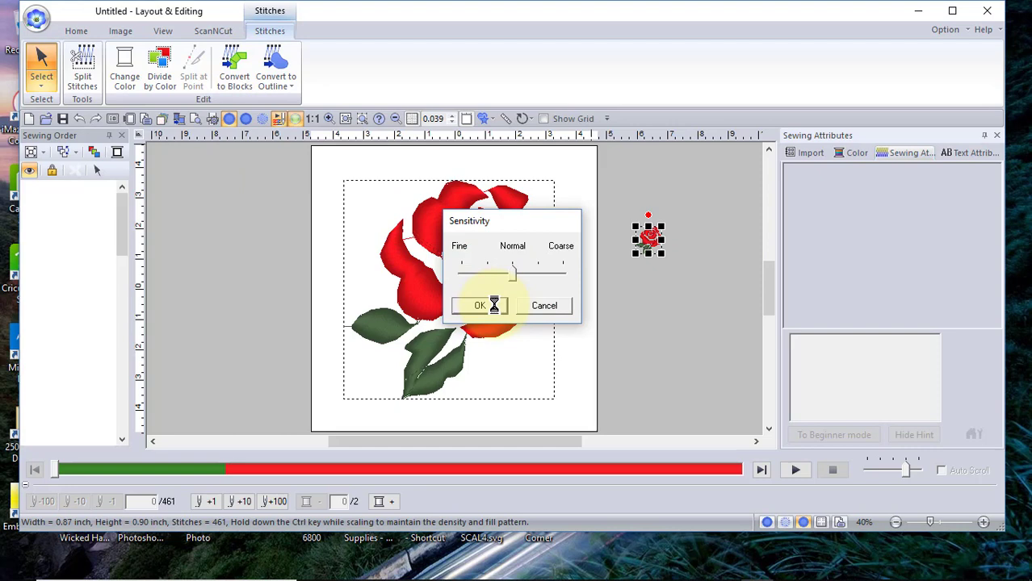
click(479, 306)
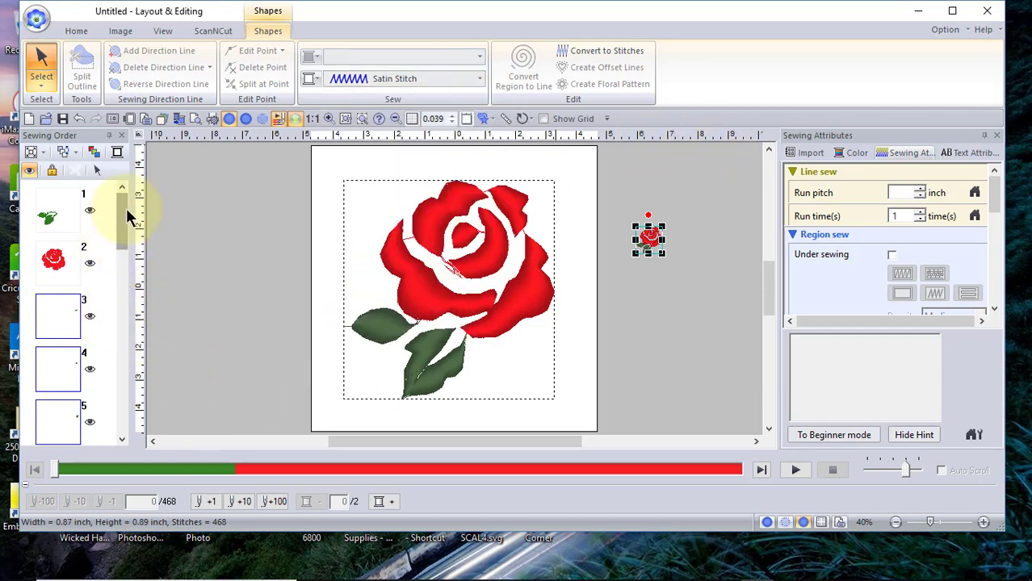
scroll(down, 3)
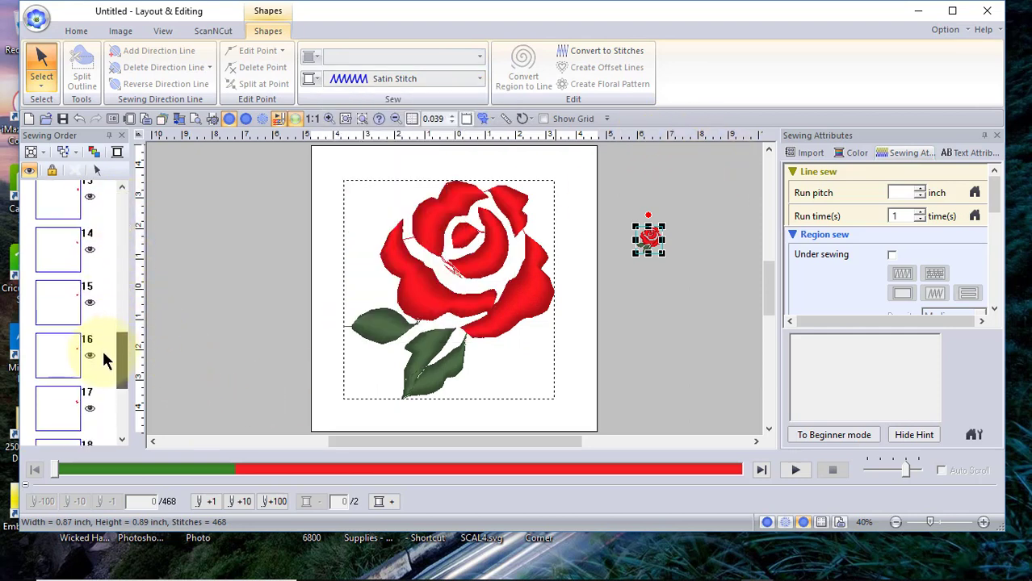
scroll(down, 3)
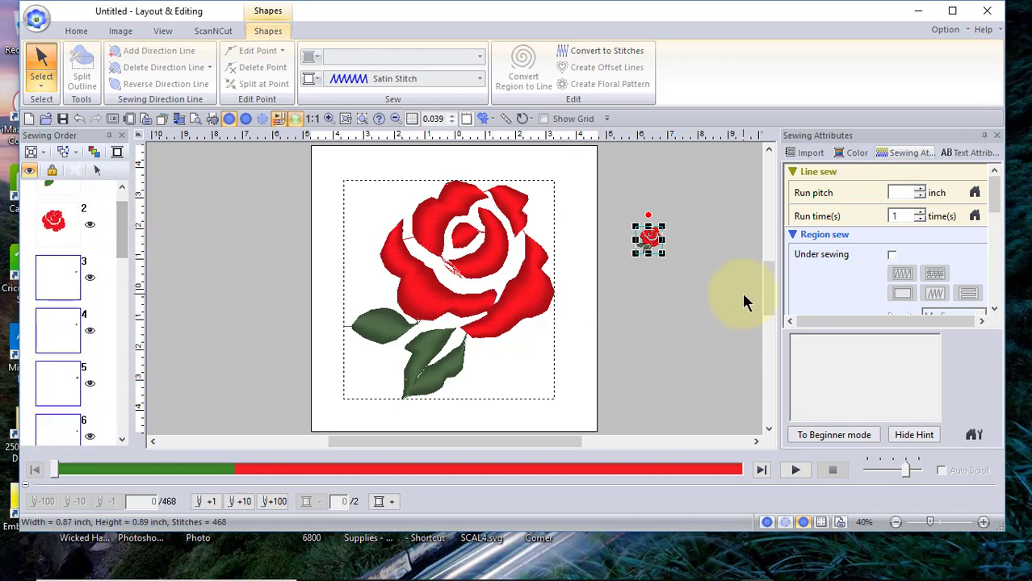
- Deselect everything and zoom in twice on the rose's upper-left petal
click(71, 30)
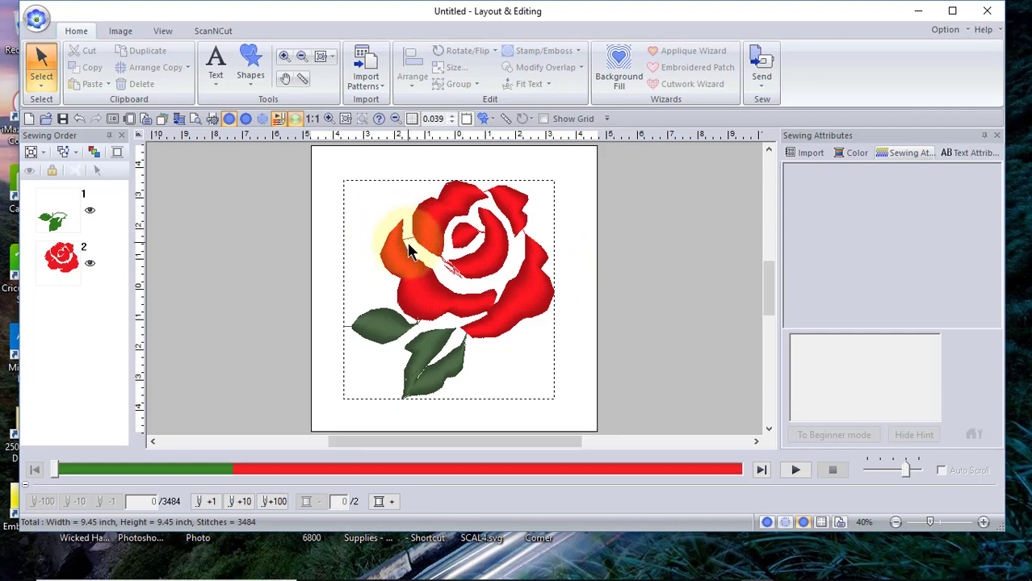
mouse_move(420, 254)
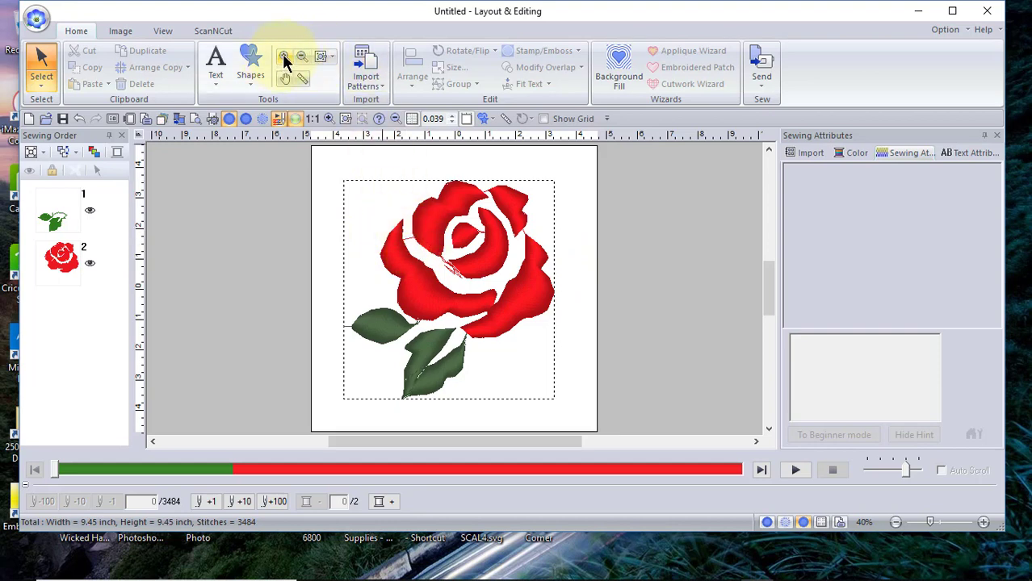
click(282, 56)
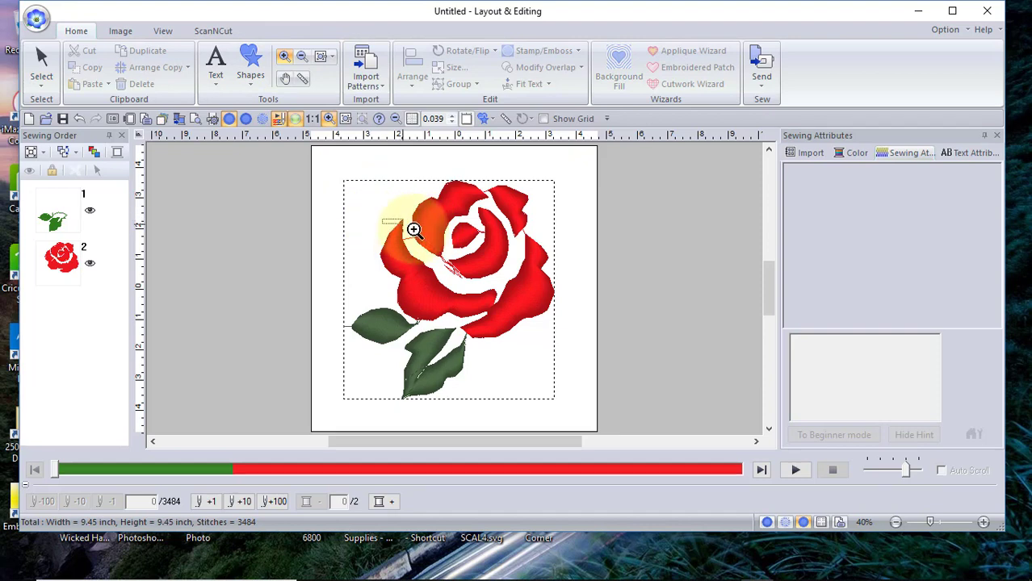
click(414, 231)
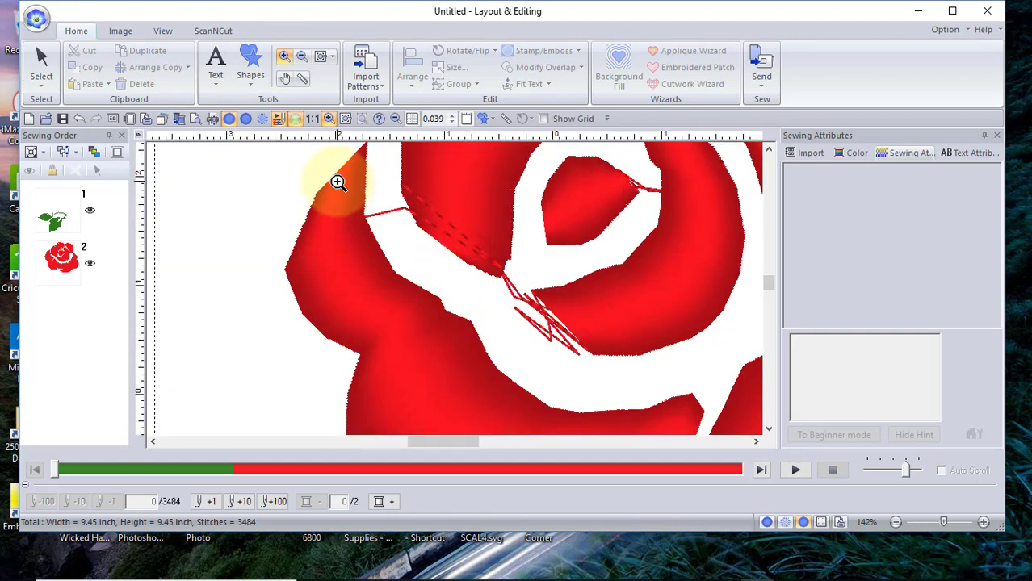
click(335, 182)
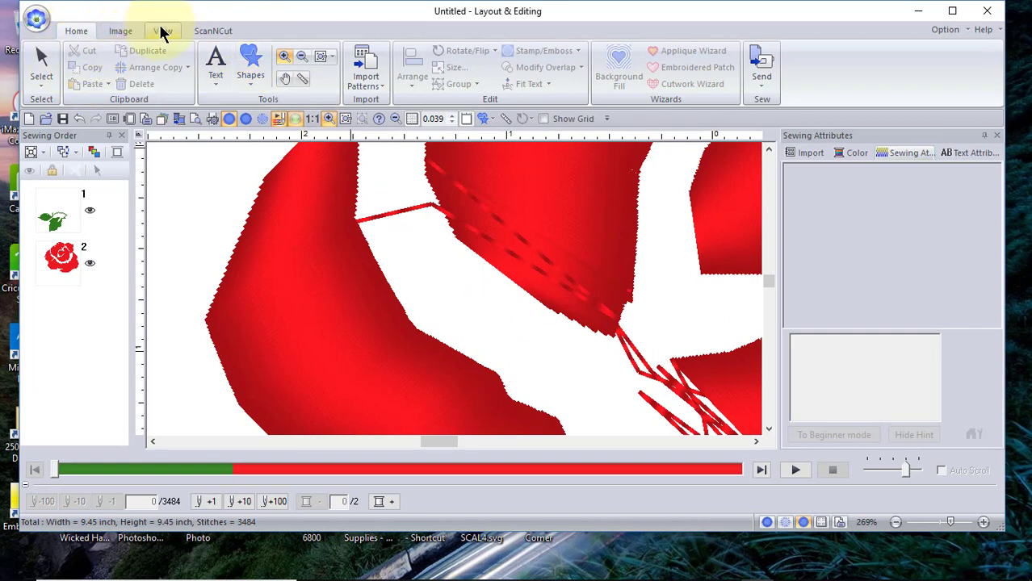
- Switch the View Mode to Stitch display
click(163, 31)
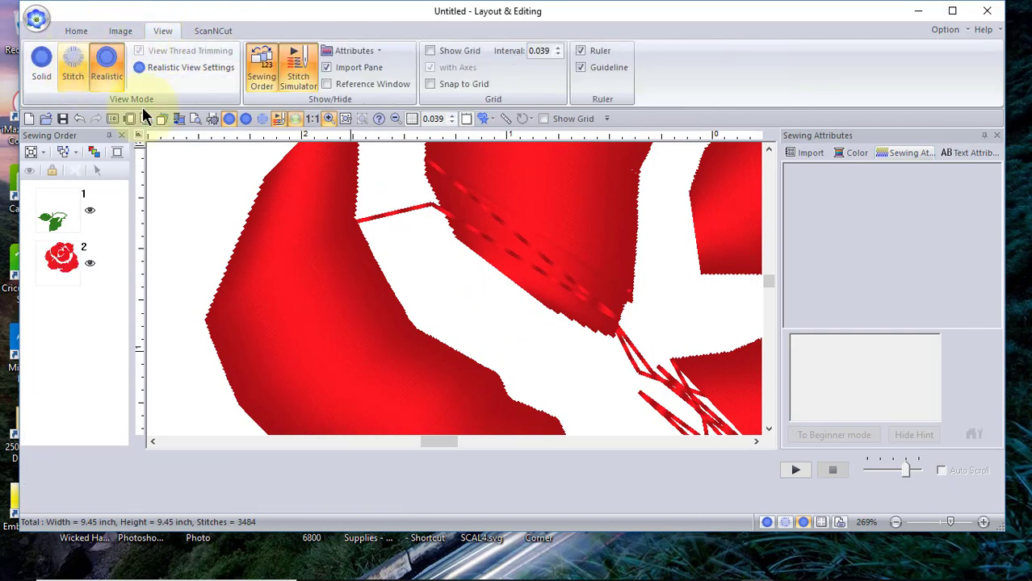
click(80, 58)
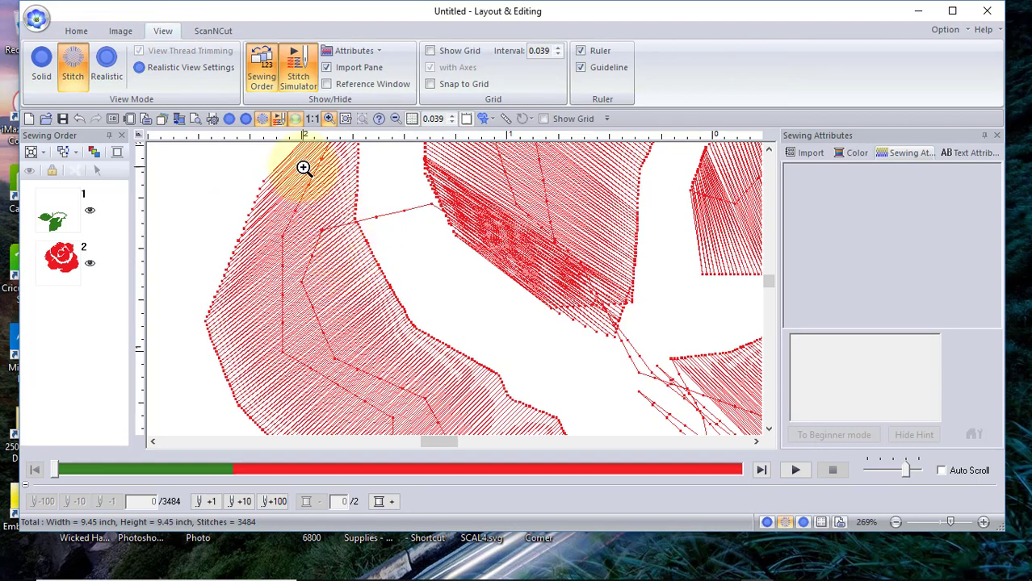
mouse_move(187, 150)
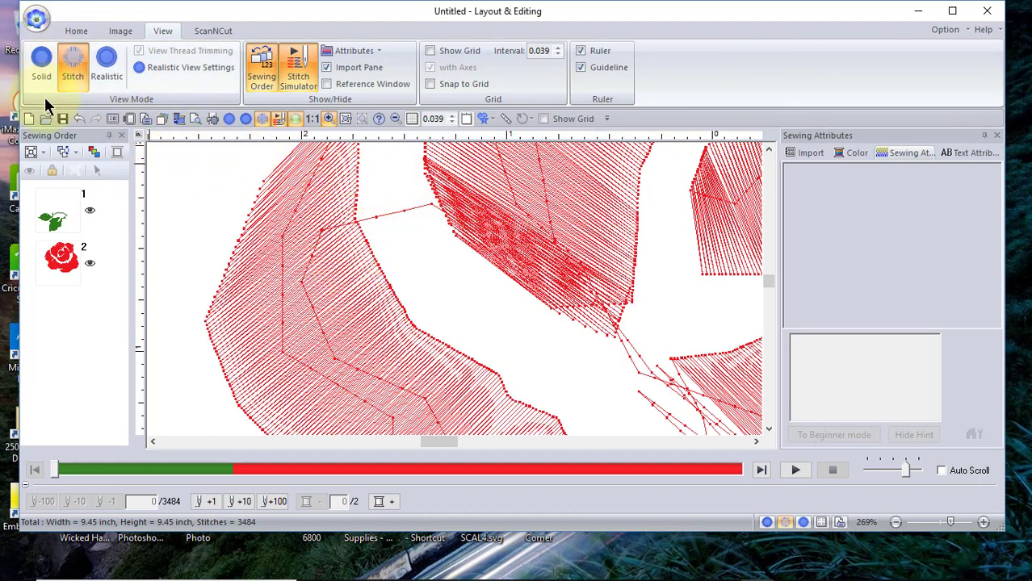
- Select rose pattern 2 in point-select mode and zoom in on the jump stitch
click(56, 211)
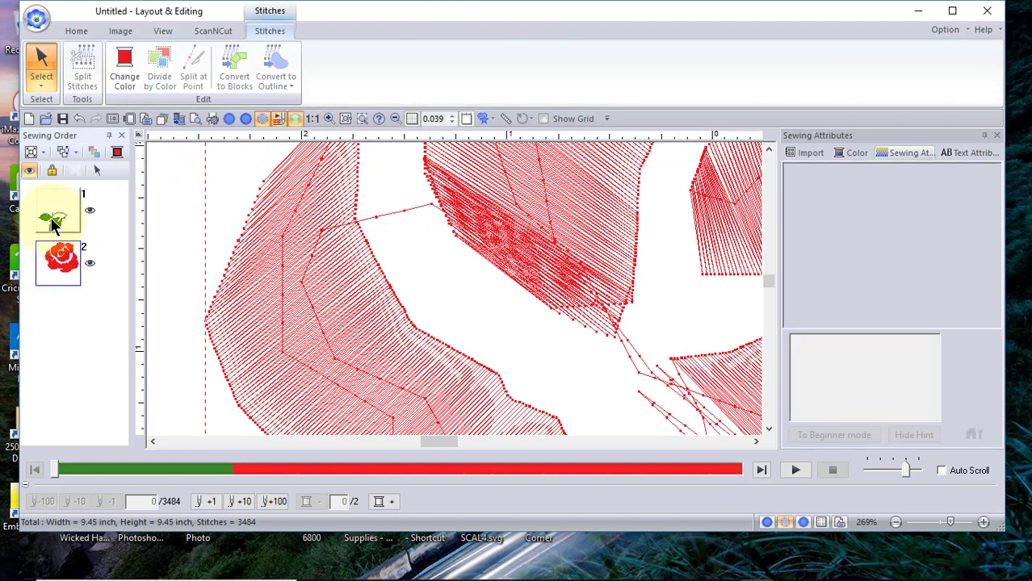
click(36, 61)
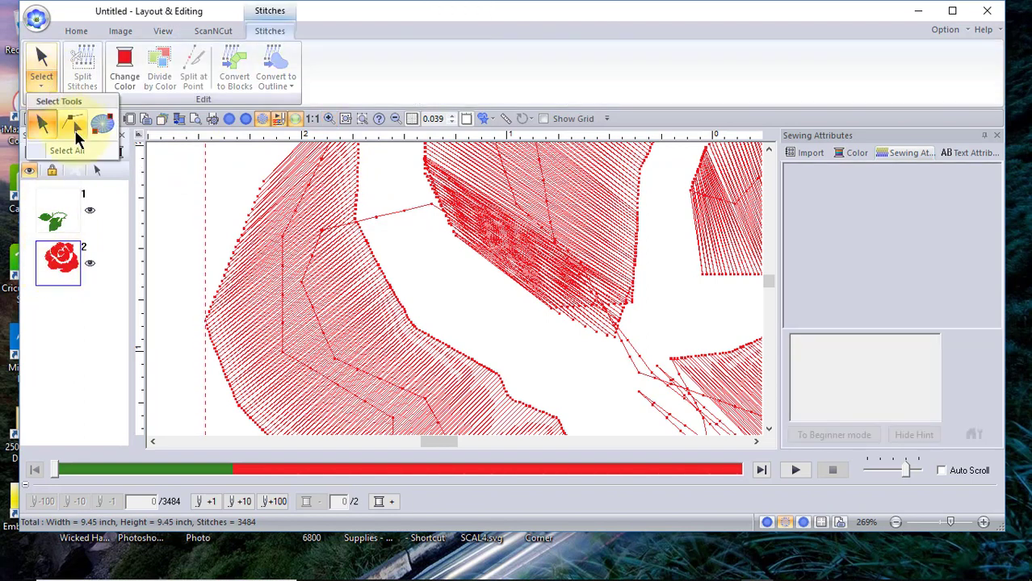
click(72, 134)
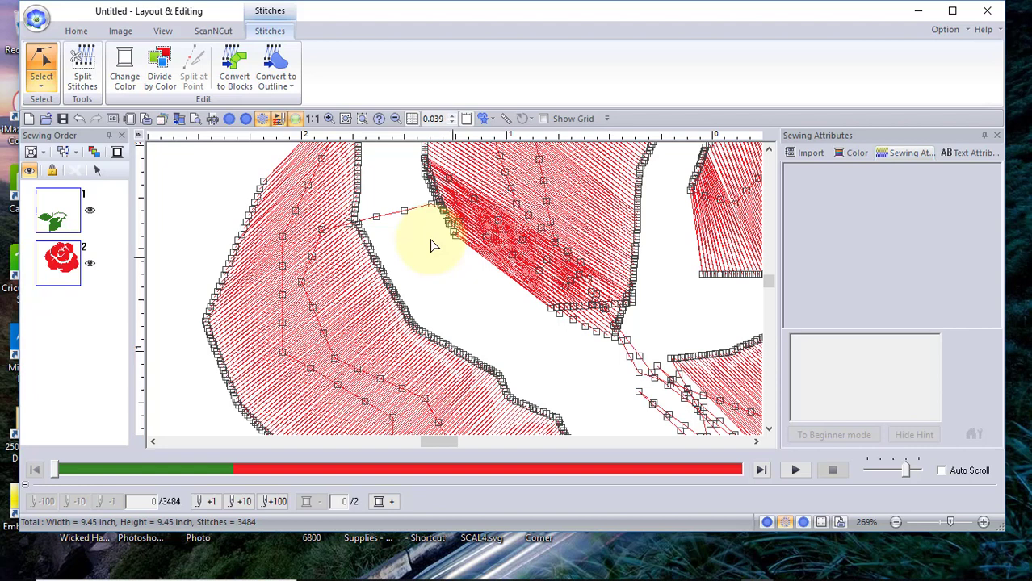
click(71, 29)
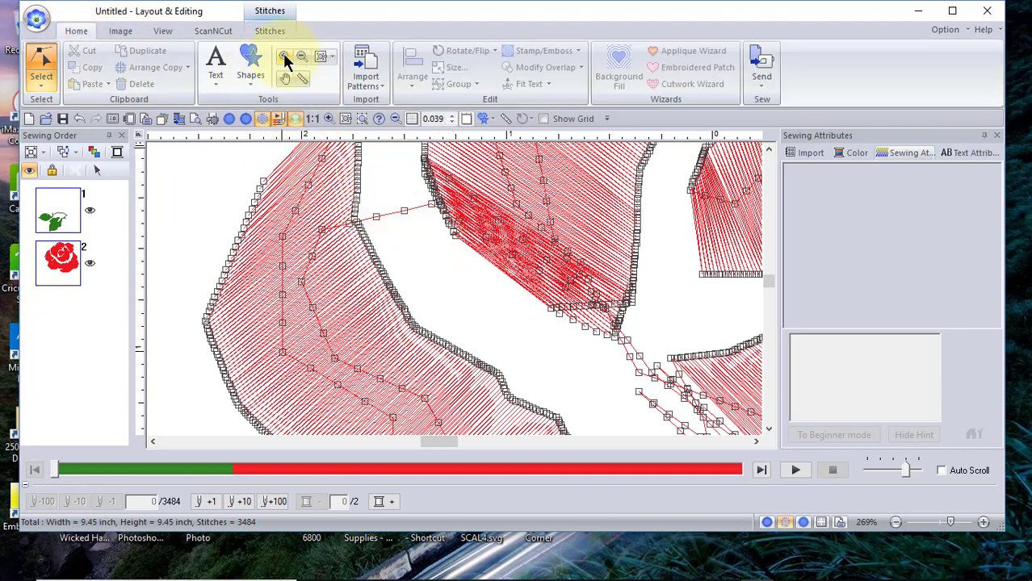
click(284, 56)
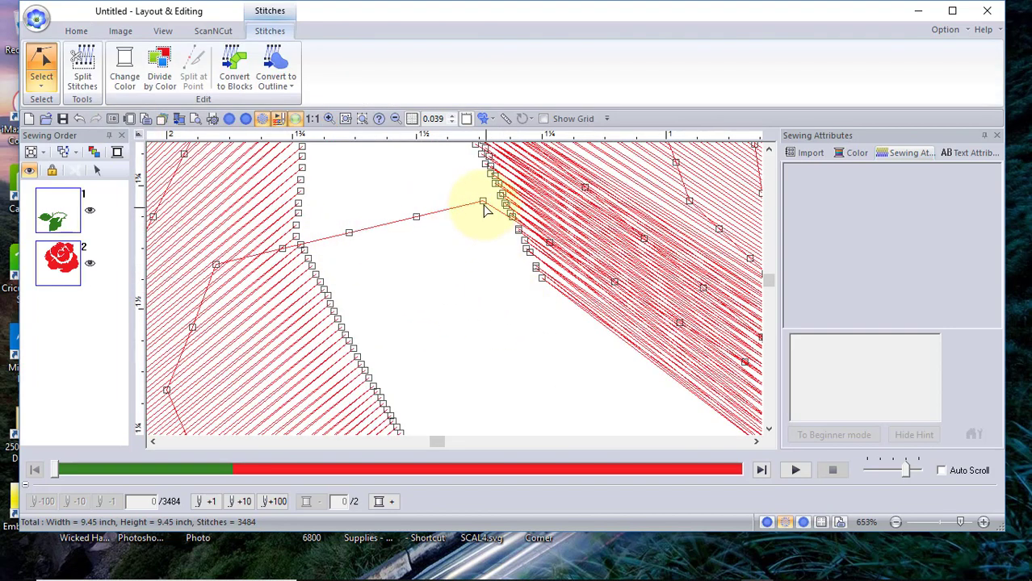
mouse_move(464, 234)
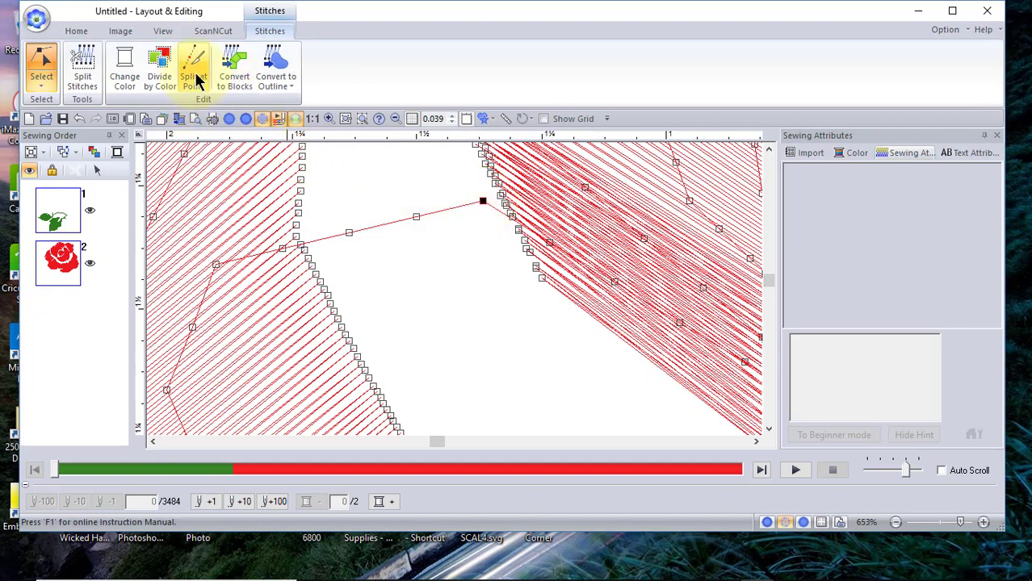
- Split the rose at the chosen point and select the new pink section
click(194, 68)
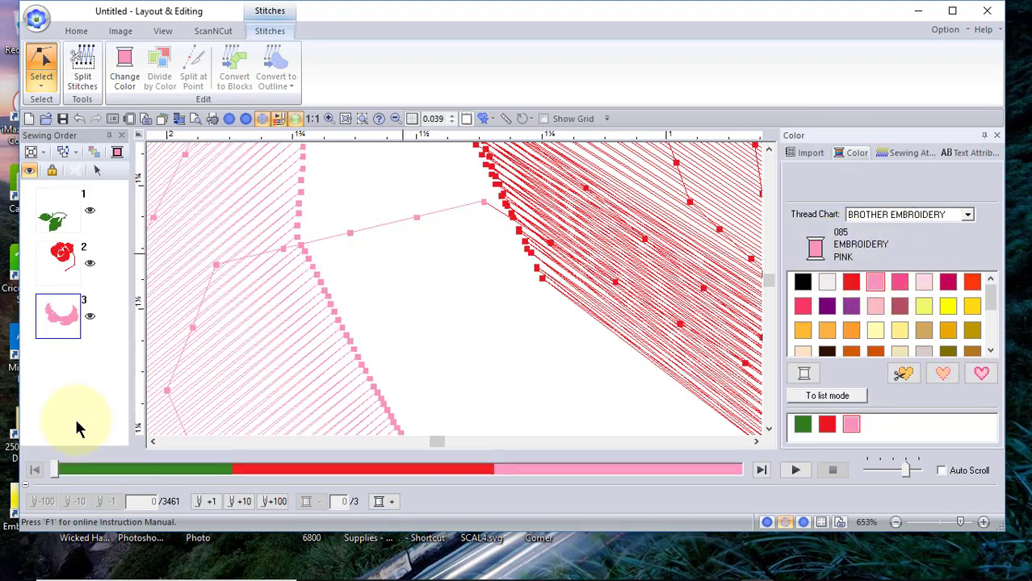
mouse_move(216, 310)
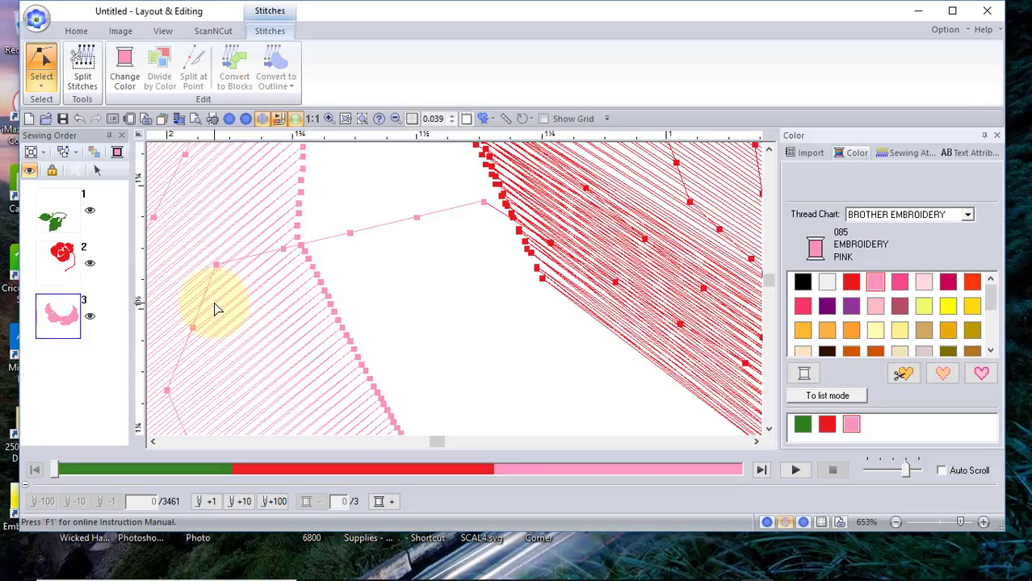
click(71, 30)
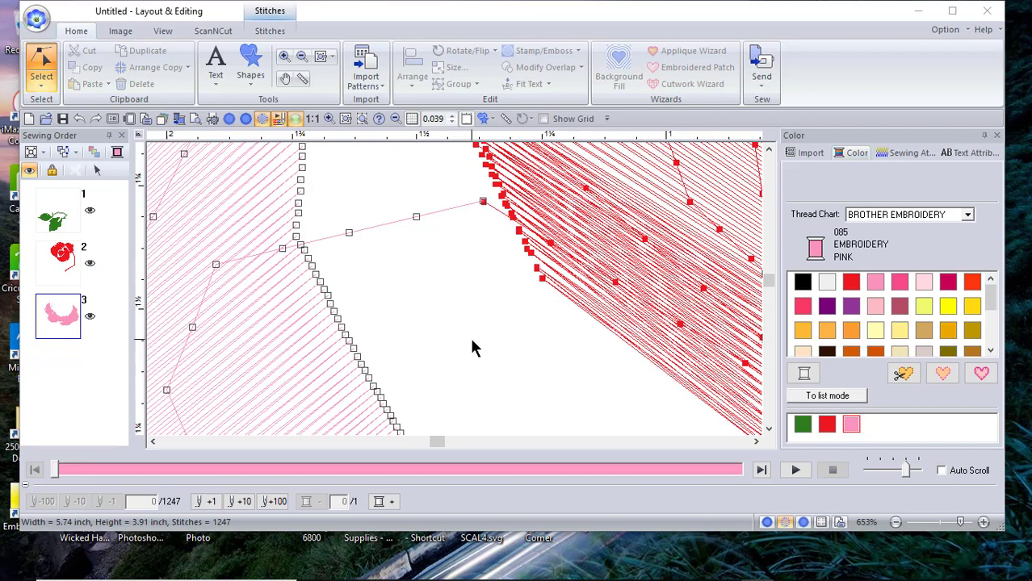
mouse_move(479, 209)
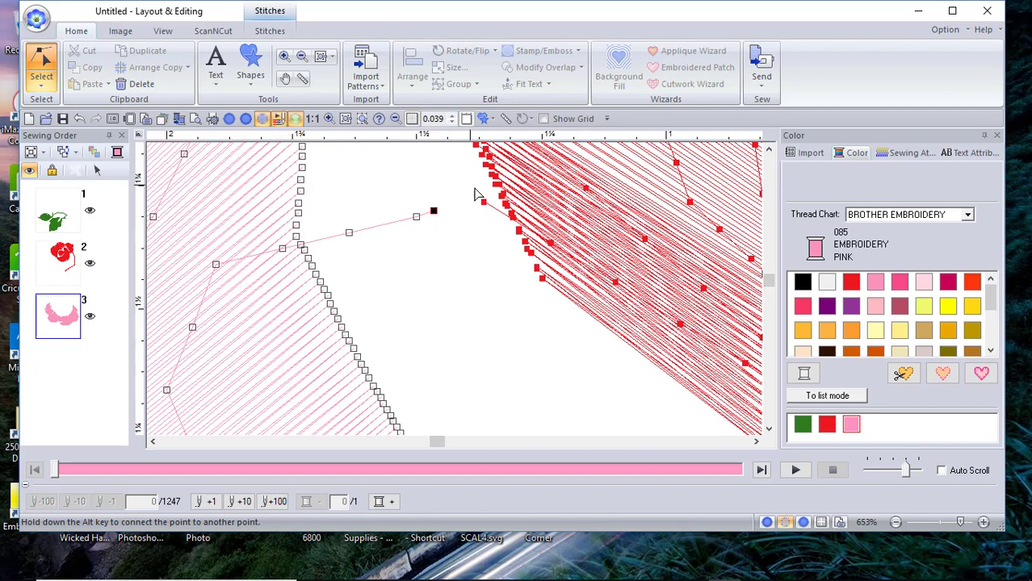
mouse_move(486, 326)
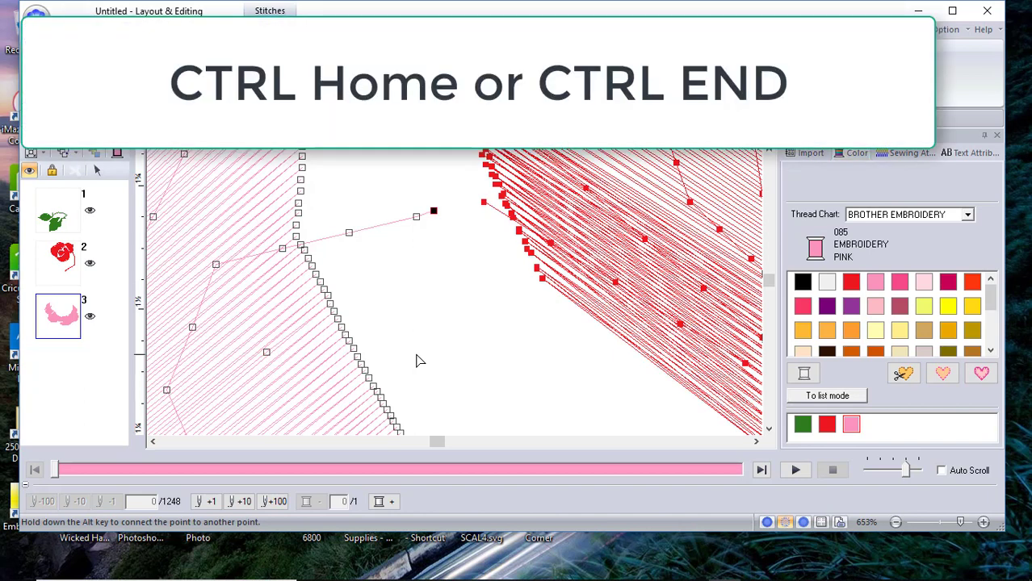
mouse_move(65, 337)
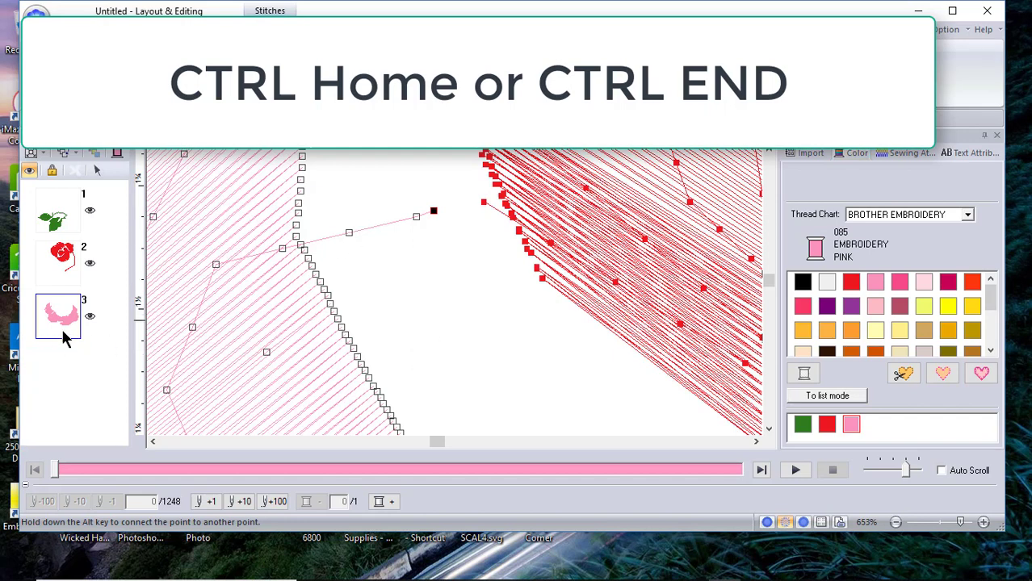
mouse_move(59, 329)
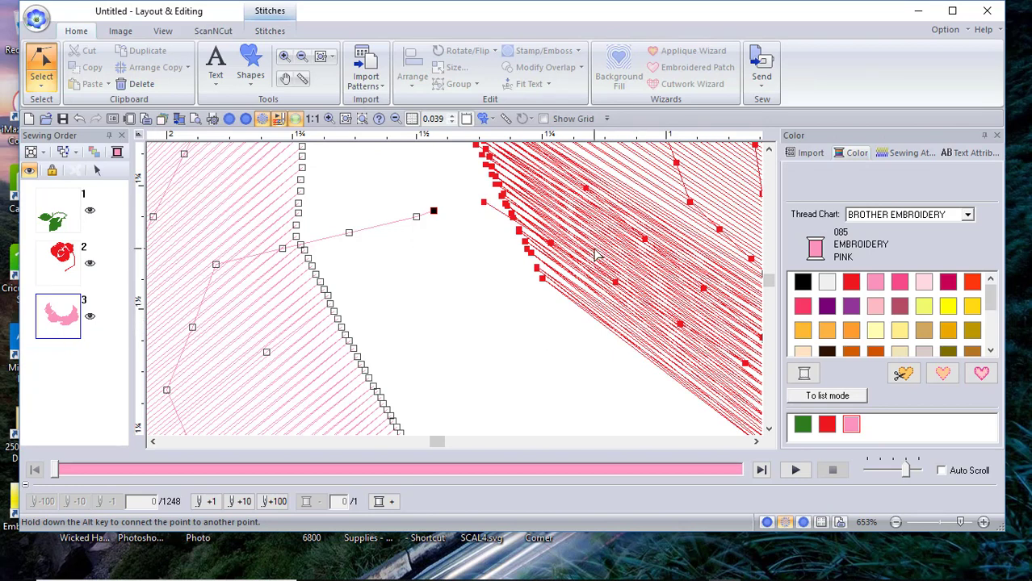
- Switch to editing the red rose section's stitch points
click(58, 260)
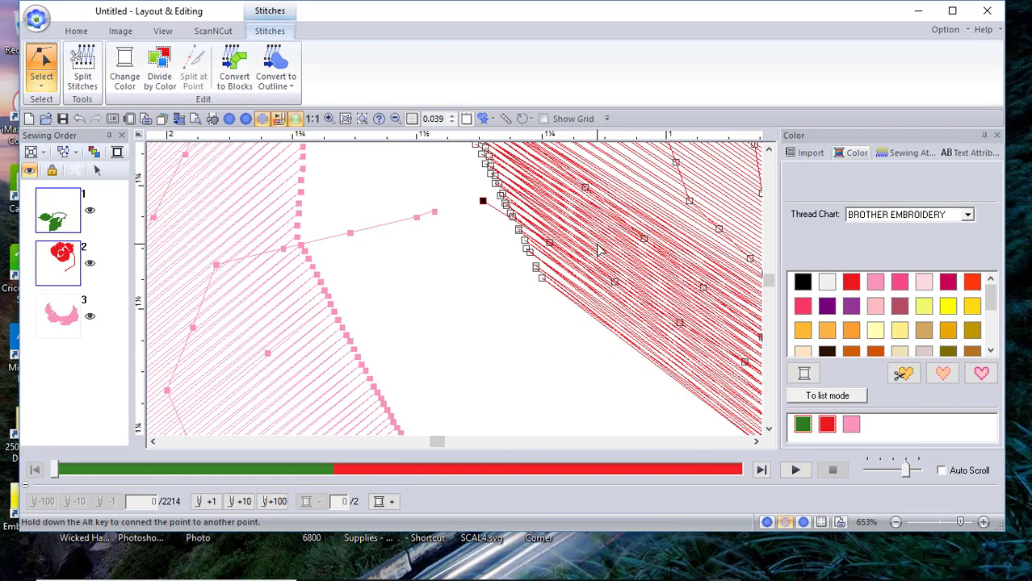
mouse_move(493, 211)
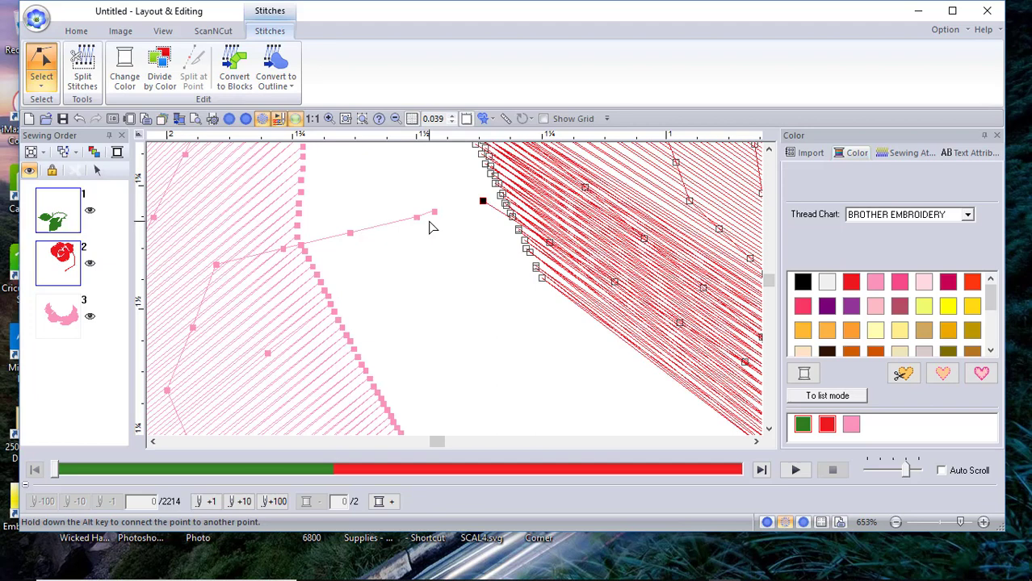
mouse_move(454, 181)
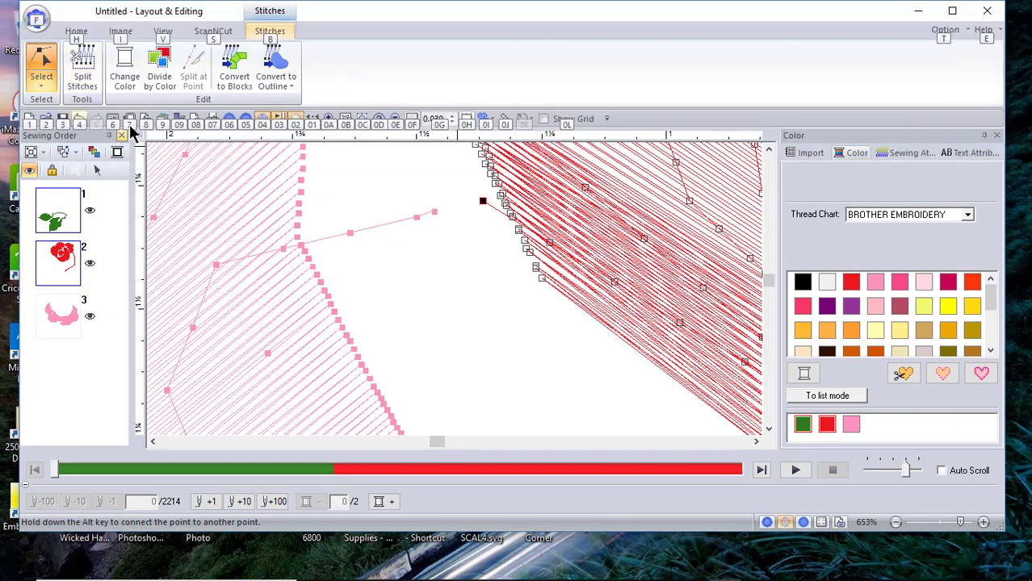
mouse_move(448, 196)
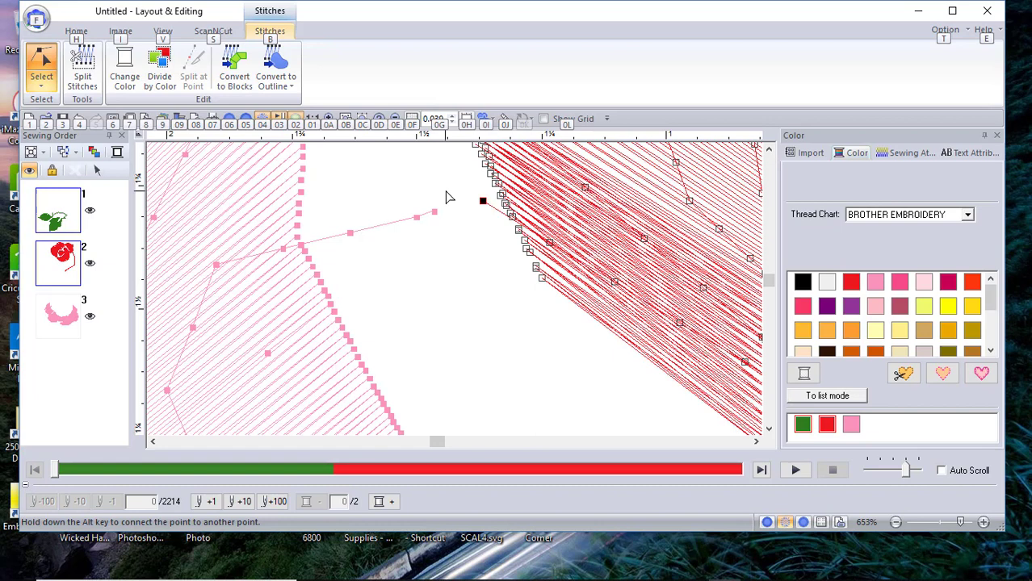
mouse_move(482, 202)
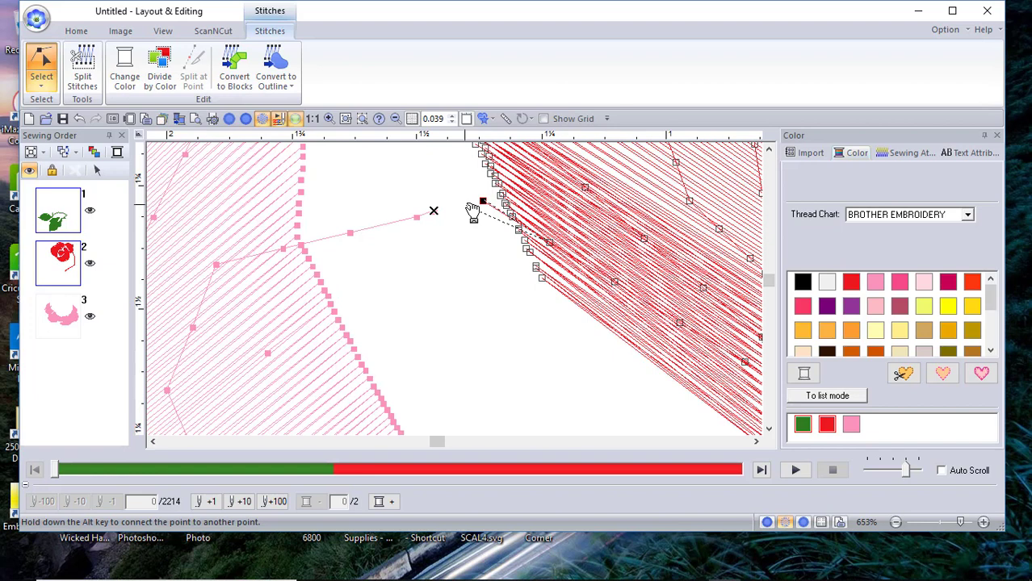
mouse_move(460, 224)
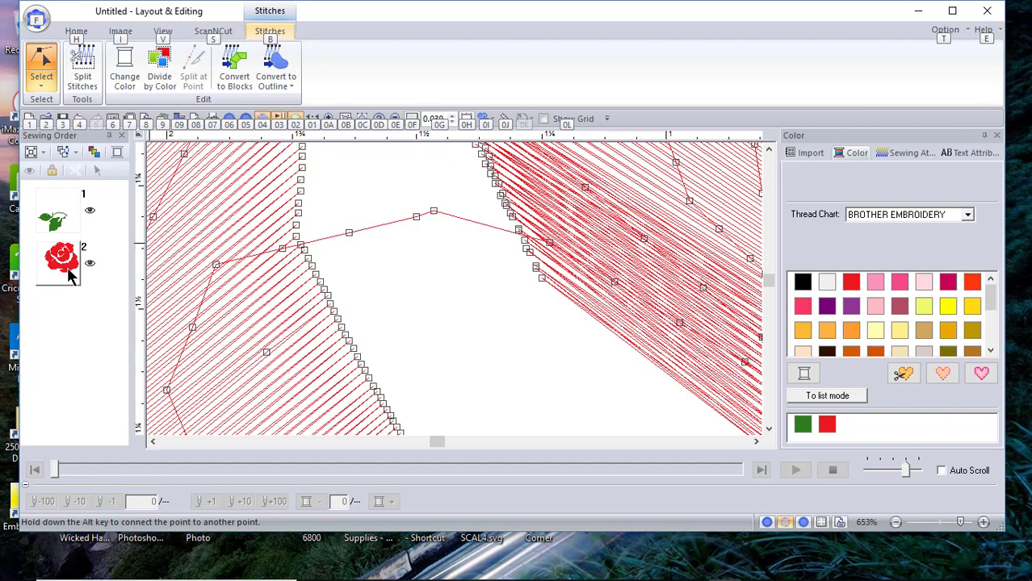
mouse_move(421, 303)
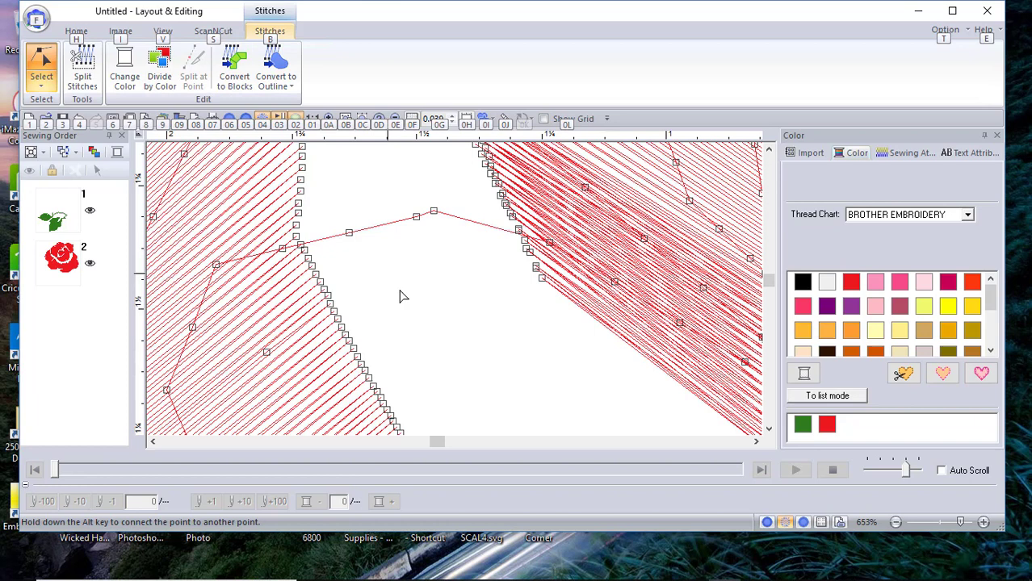
- Exit stitch-point editing with the rose rejoined at 3,462 stitches
click(73, 30)
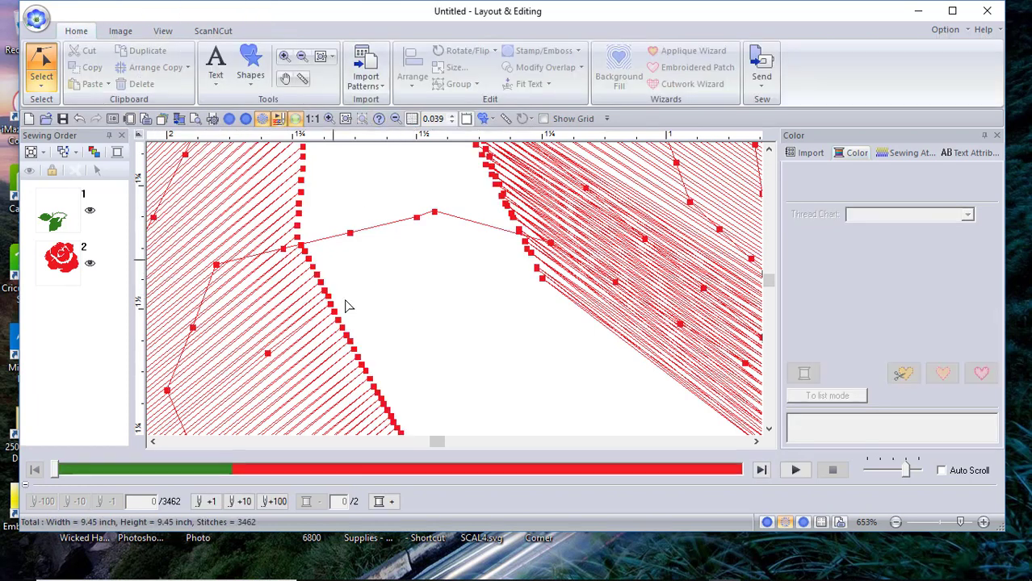
mouse_move(496, 343)
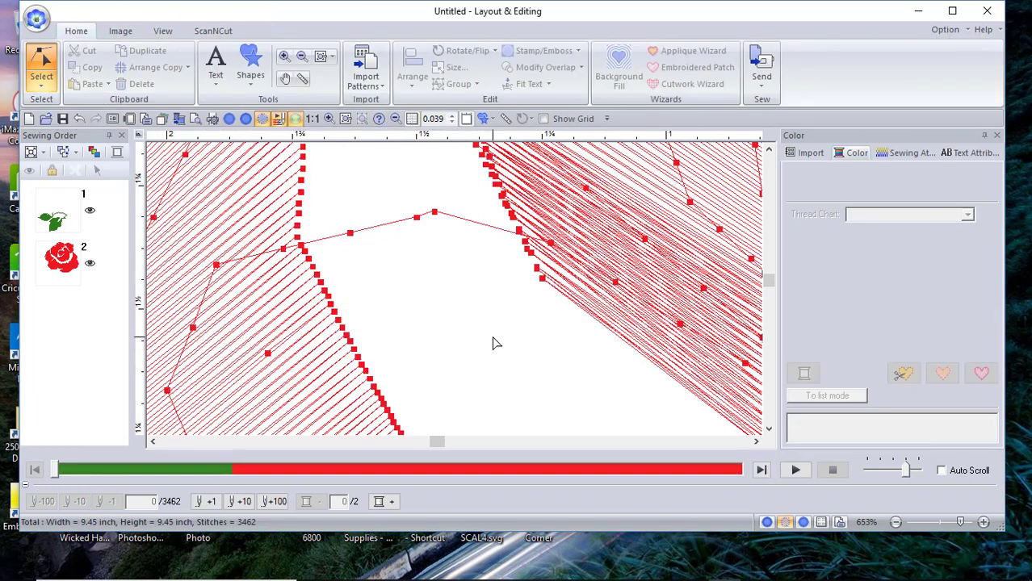